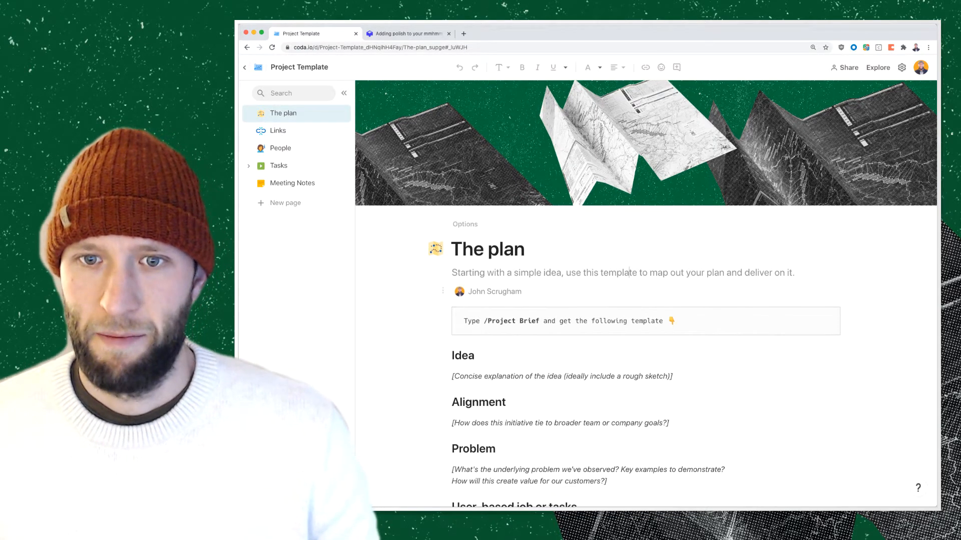
# Scroll through The plan page down to the Question Moderator table
pyautogui.scroll(-3)
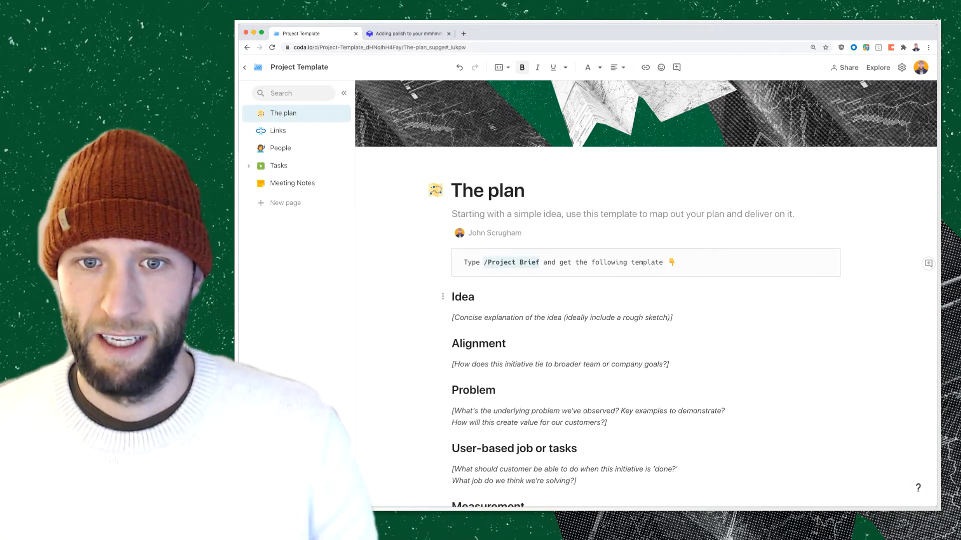
pyautogui.scroll(-3)
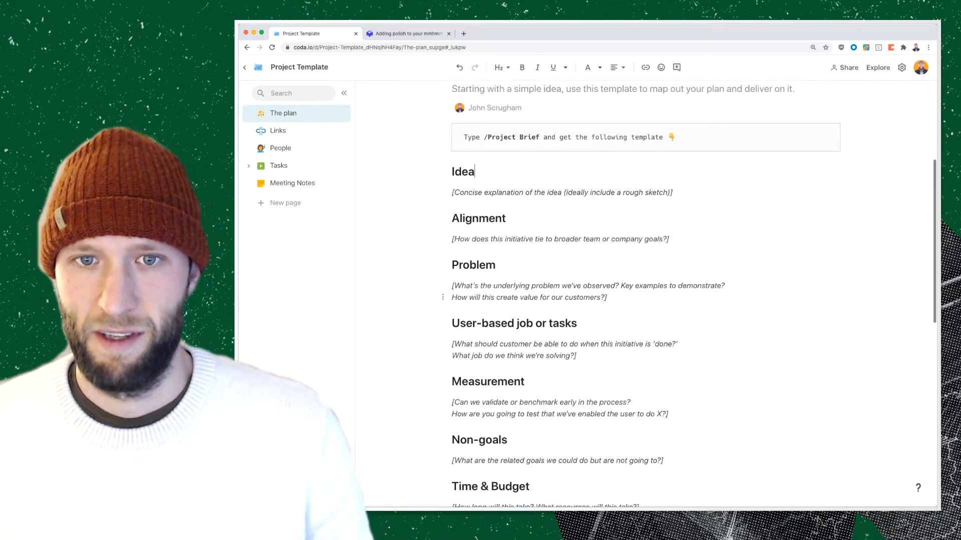
pyautogui.scroll(-3)
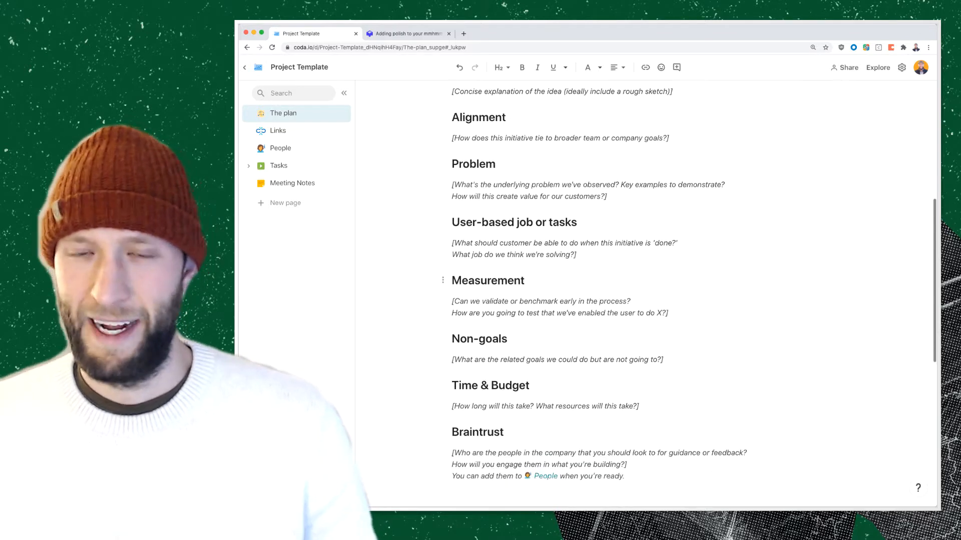
pyautogui.scroll(-3)
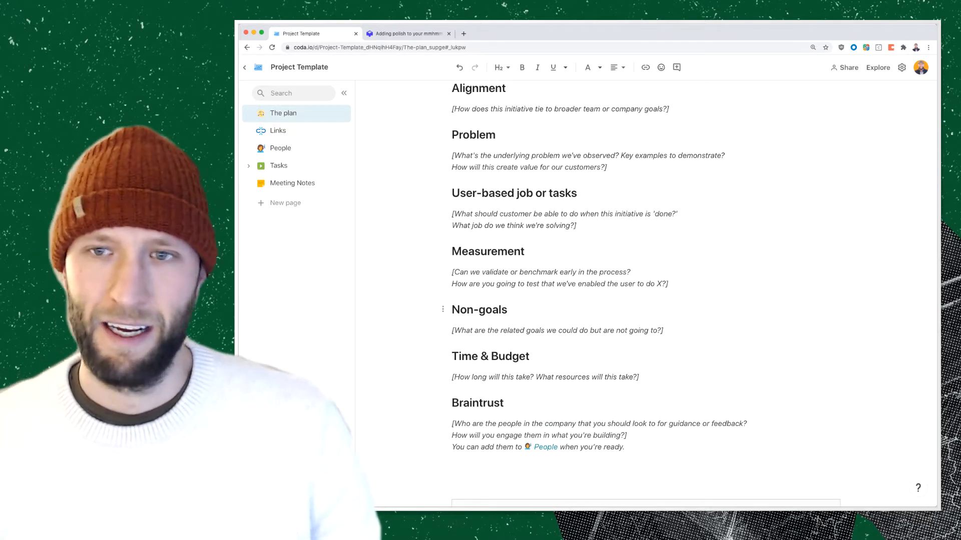
pyautogui.scroll(-3)
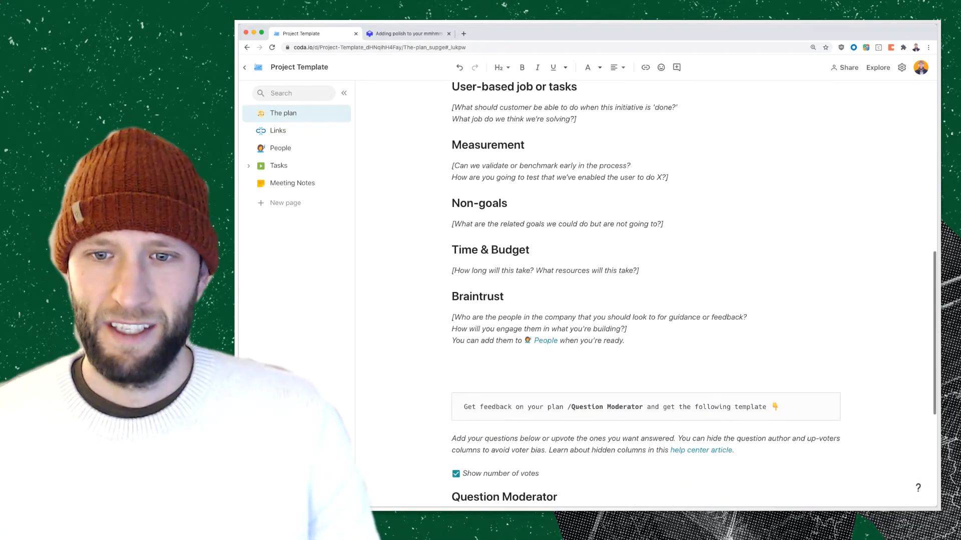
pyautogui.scroll(-3)
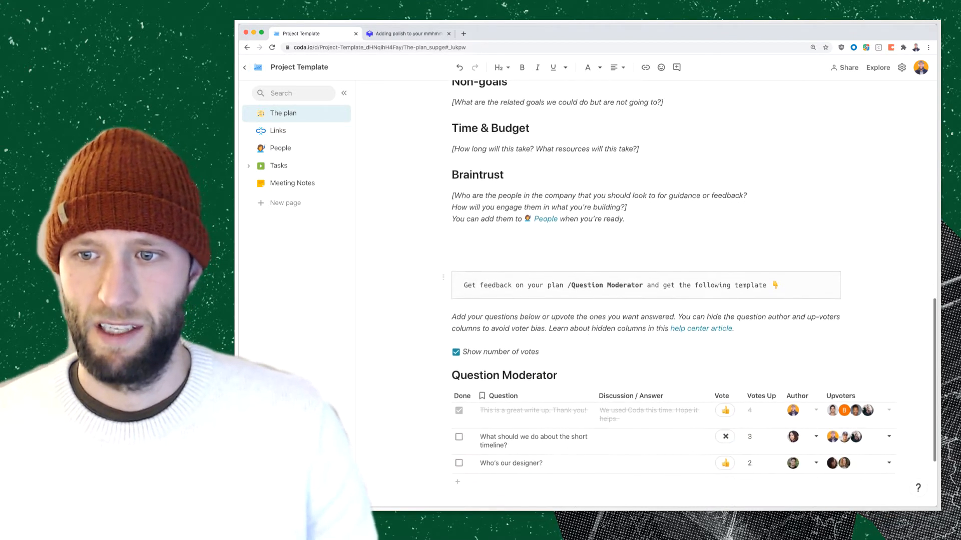
pyautogui.scroll(-3)
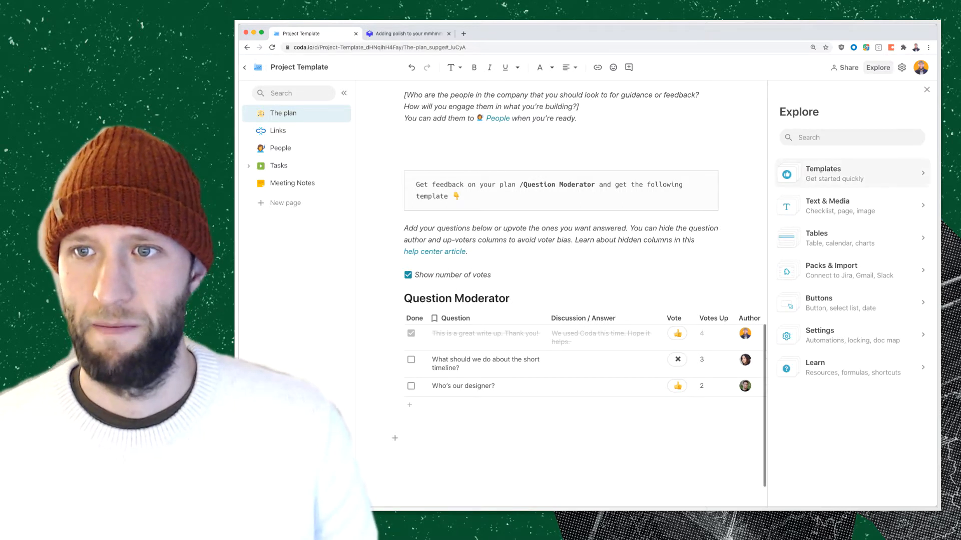
# Browse Templates in the Explore panel, close it, and switch to the Links page
pyautogui.click(850, 173)
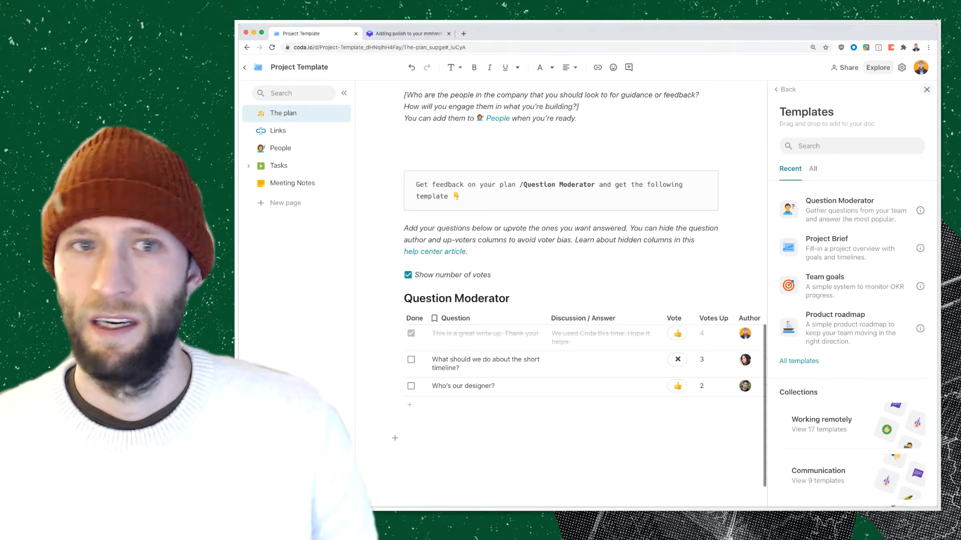
pyautogui.click(927, 89)
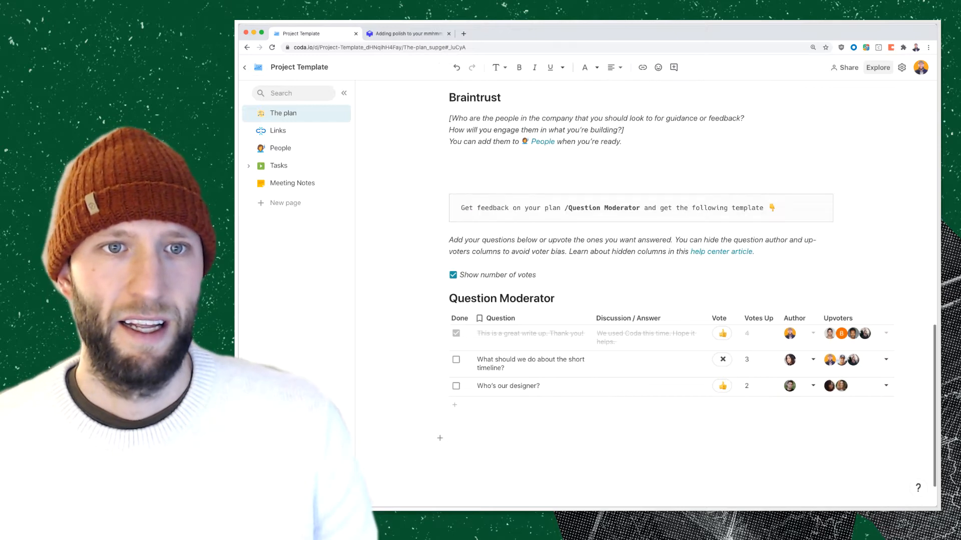
pyautogui.click(277, 130)
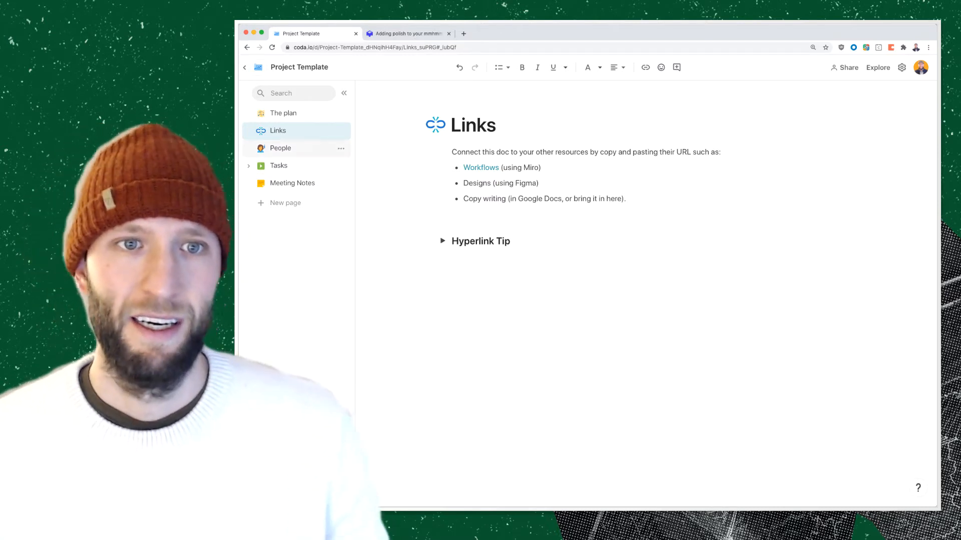
# Switch to the People page with roles, titles, emails and notes
pyautogui.click(280, 148)
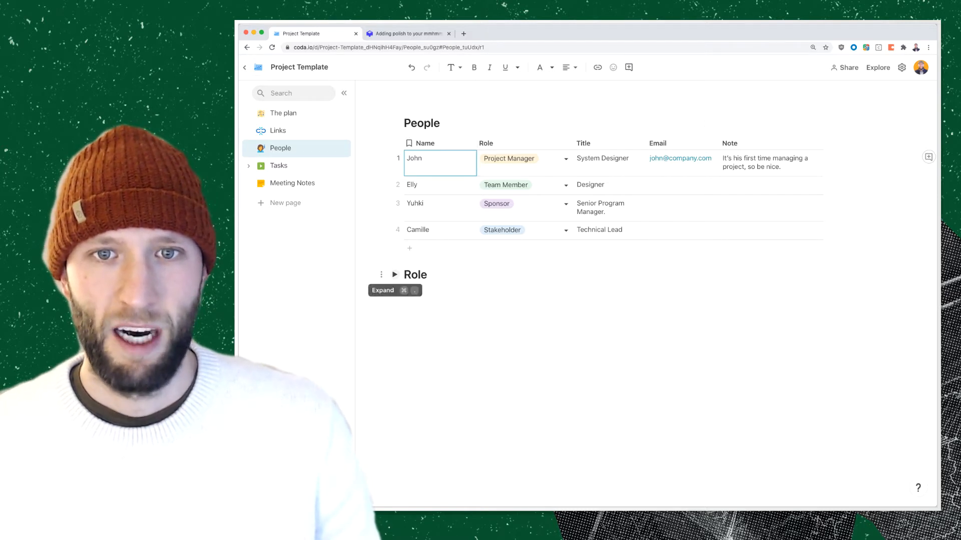
# Peek at a Role dropdown, then expand the Role section and review the Project Manager and Team Member descriptions
pyautogui.click(524, 158)
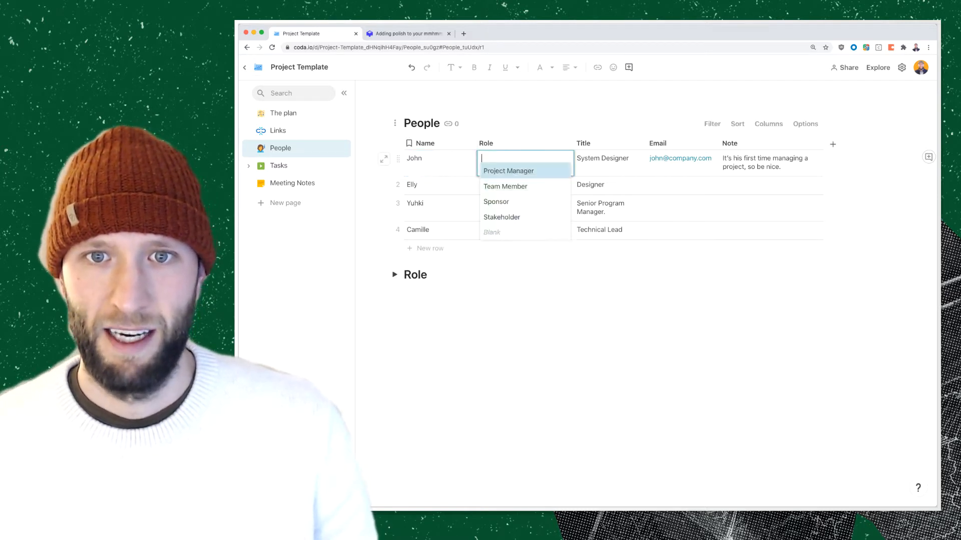
pyautogui.click(508, 170)
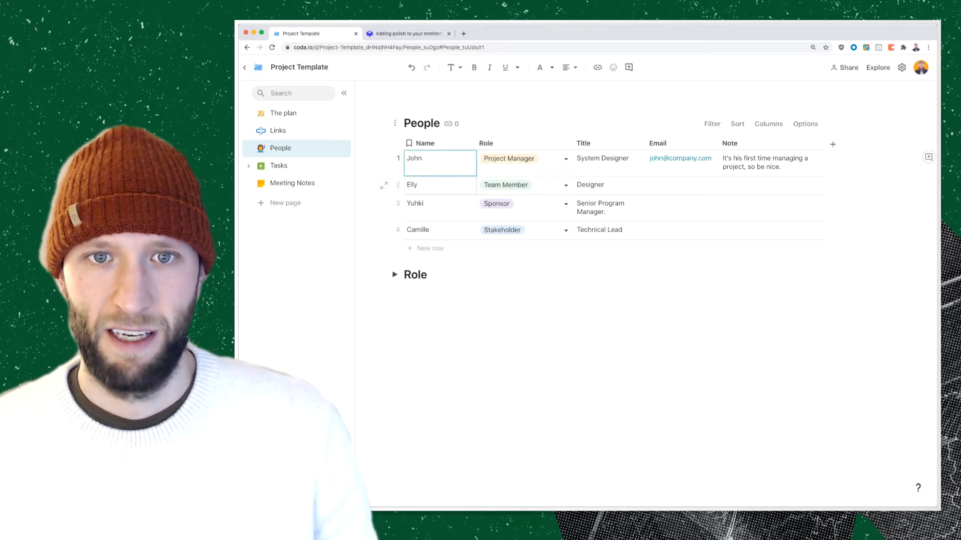
pyautogui.click(396, 274)
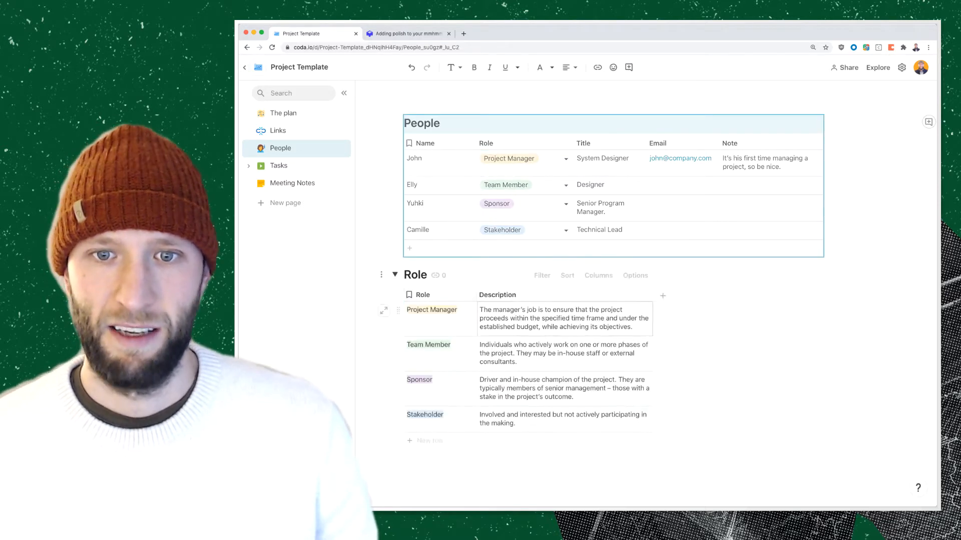
pyautogui.click(563, 318)
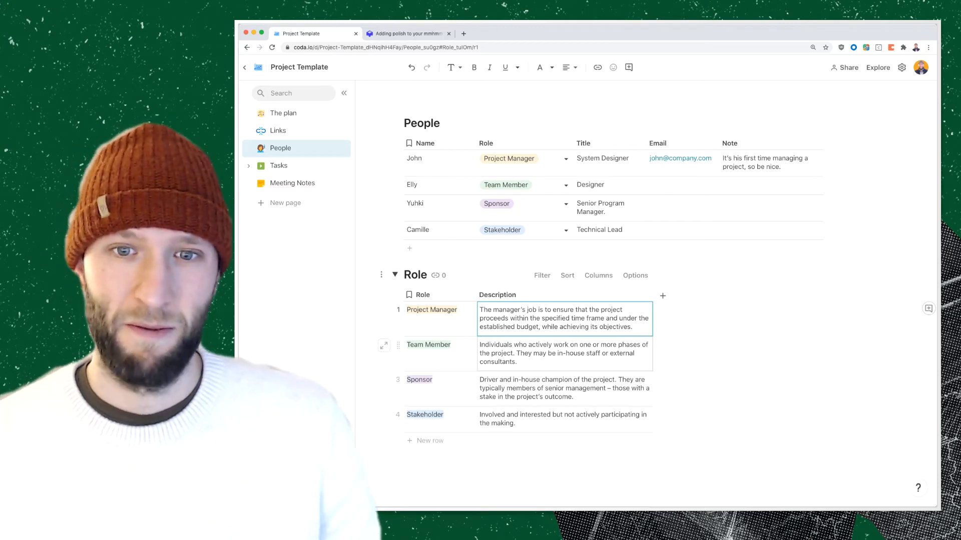
pyautogui.click(563, 353)
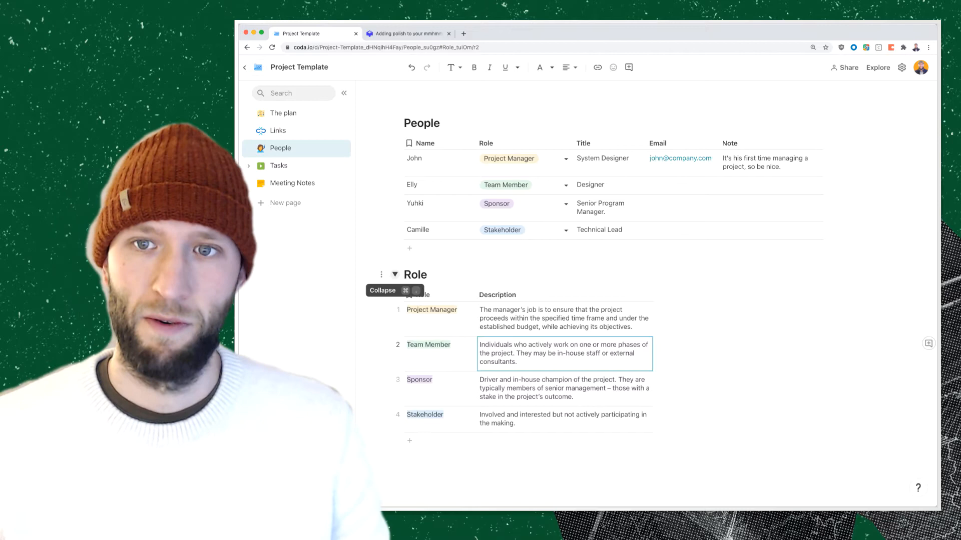
# Collapse the Role section and switch to the Tasks page
pyautogui.click(394, 274)
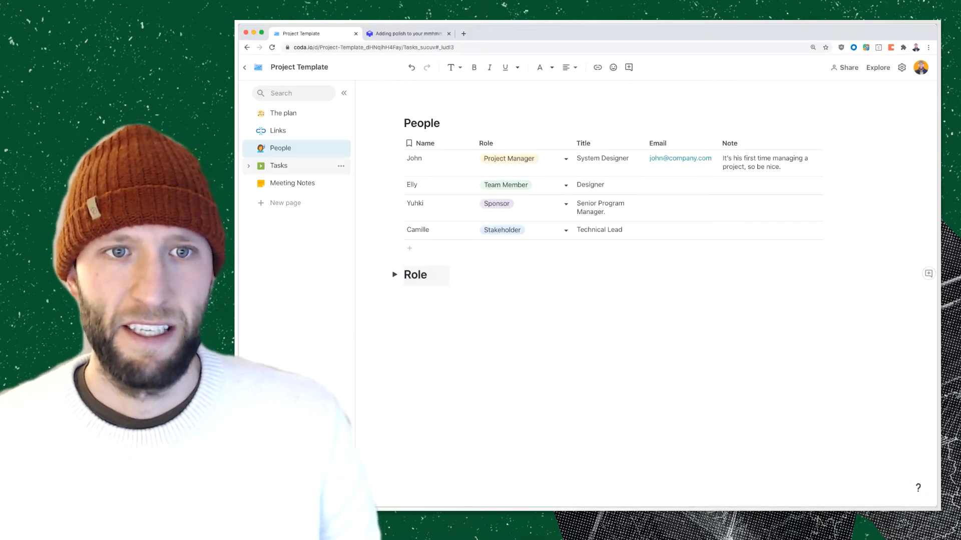
pyautogui.click(278, 165)
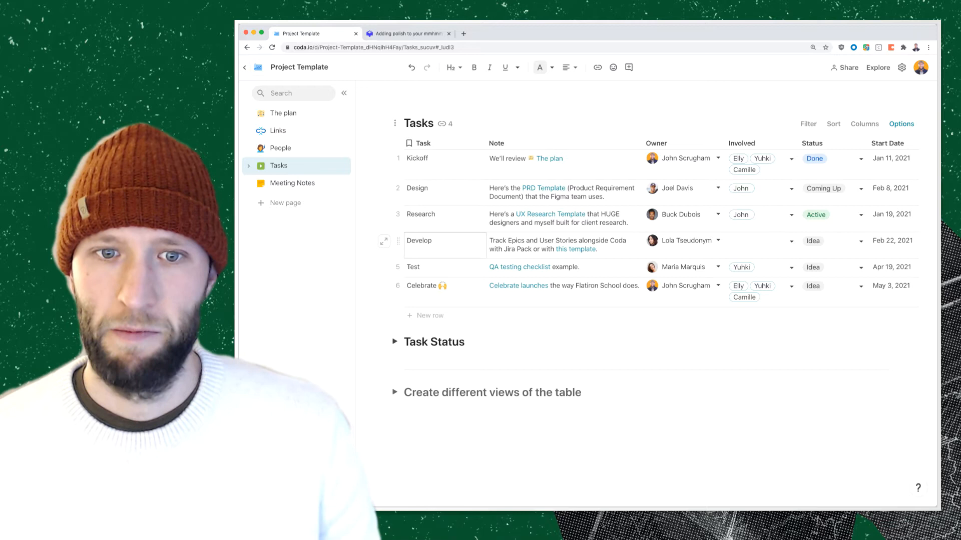
# Set the Design task's status to Active and scroll through the Taskboard, Calendar and Gantt Chart views
pyautogui.click(396, 392)
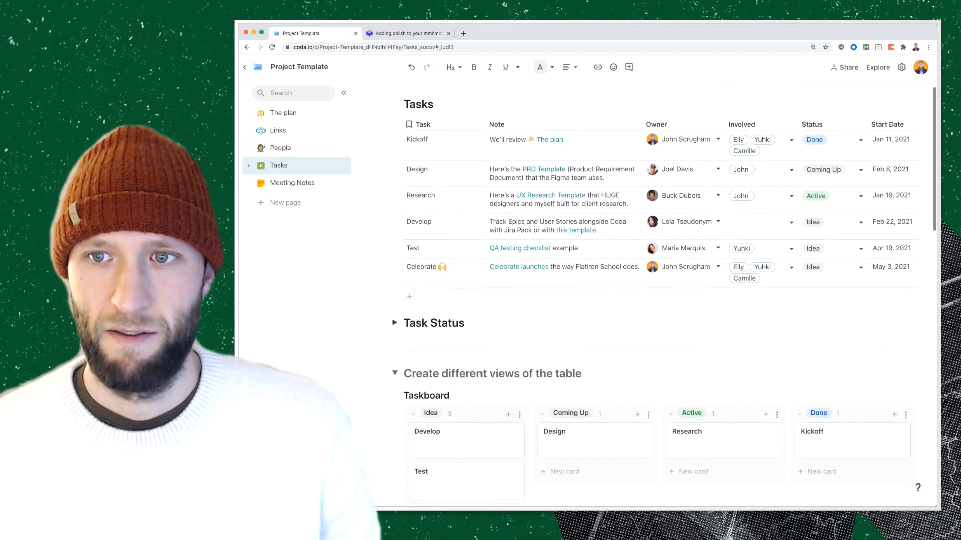
pyautogui.scroll(-3)
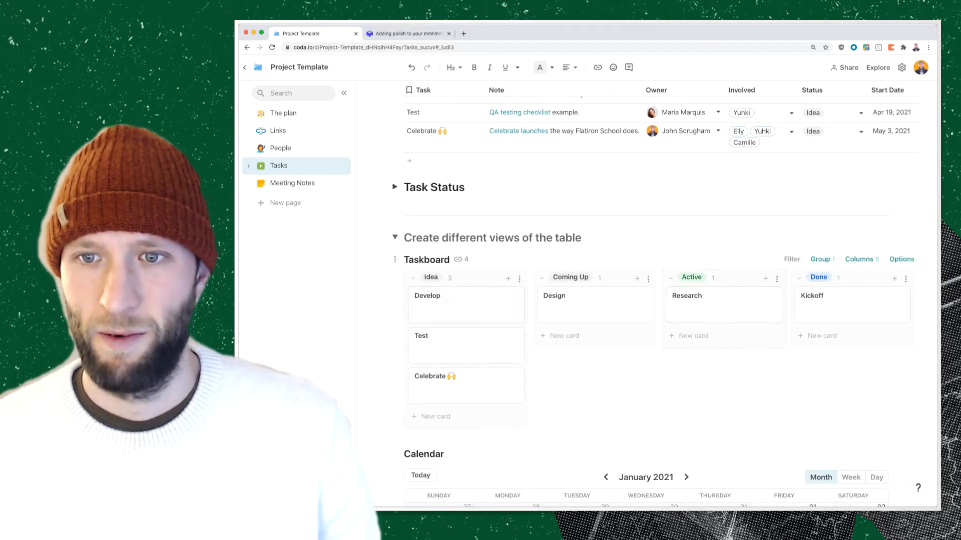
pyautogui.scroll(-3)
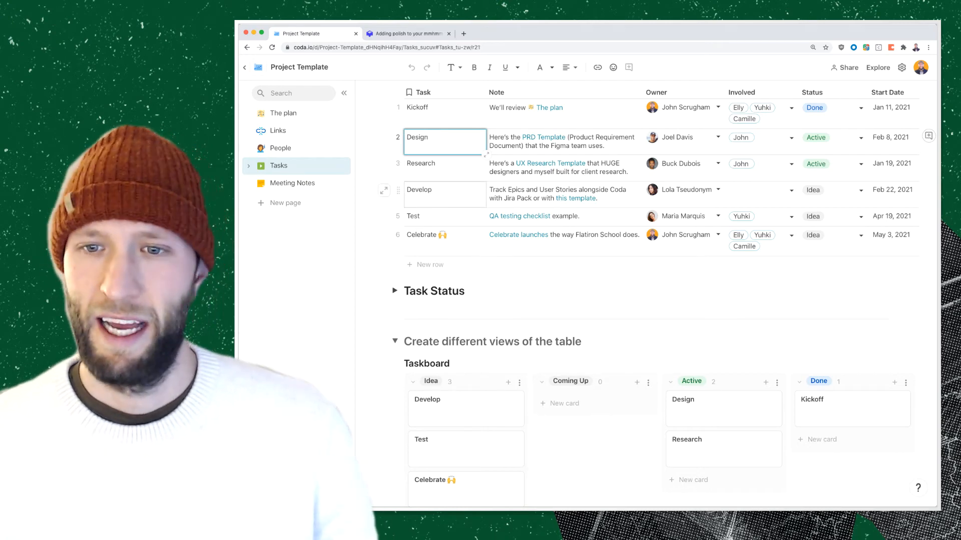
pyautogui.scroll(-3)
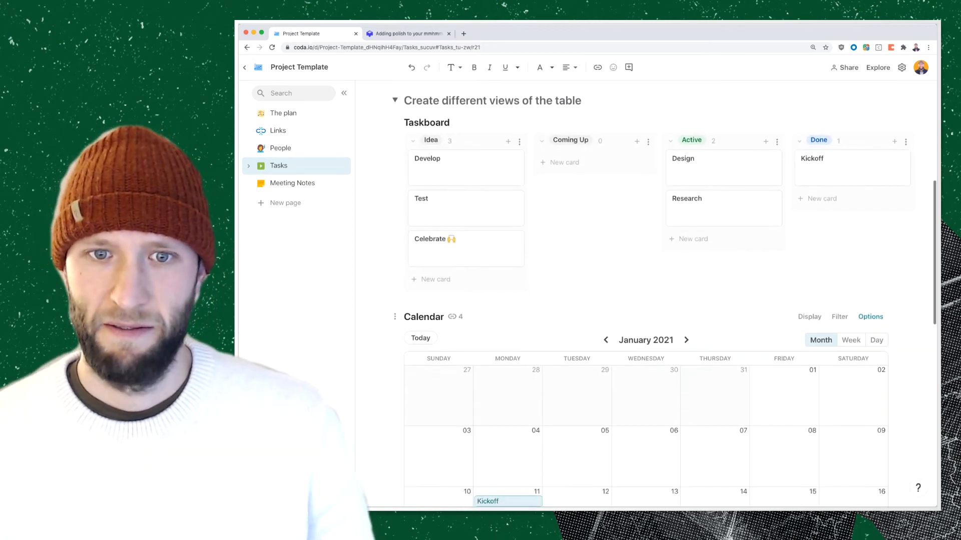
pyautogui.scroll(-3)
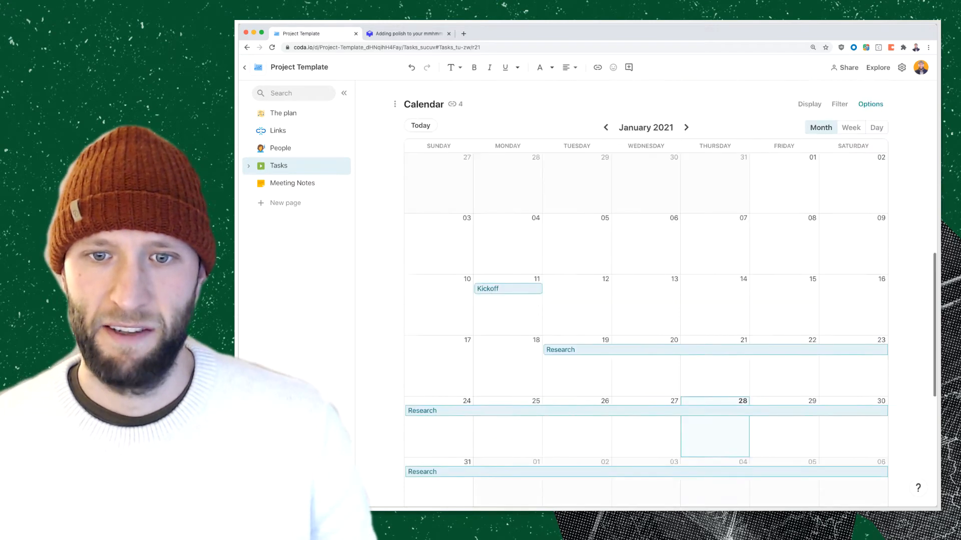
pyautogui.scroll(-3)
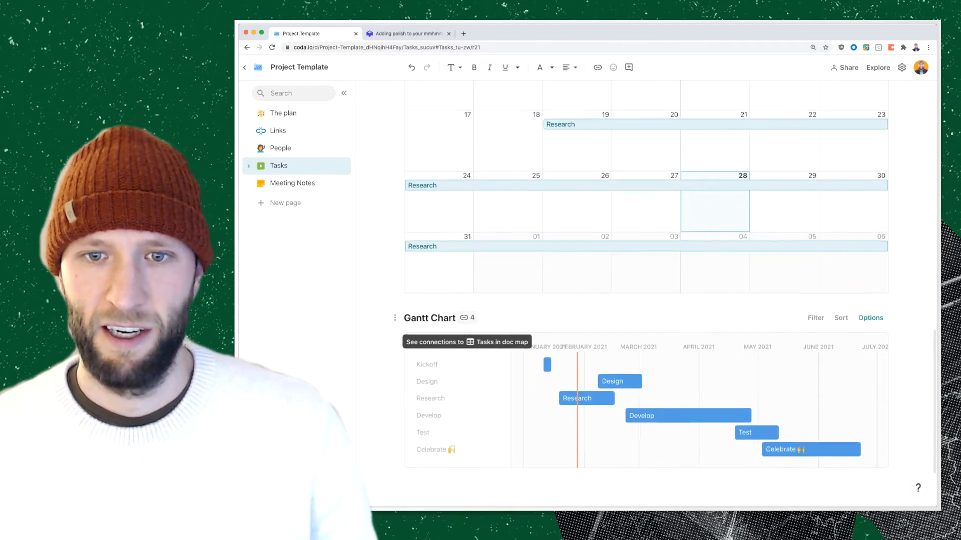
pyautogui.scroll(-3)
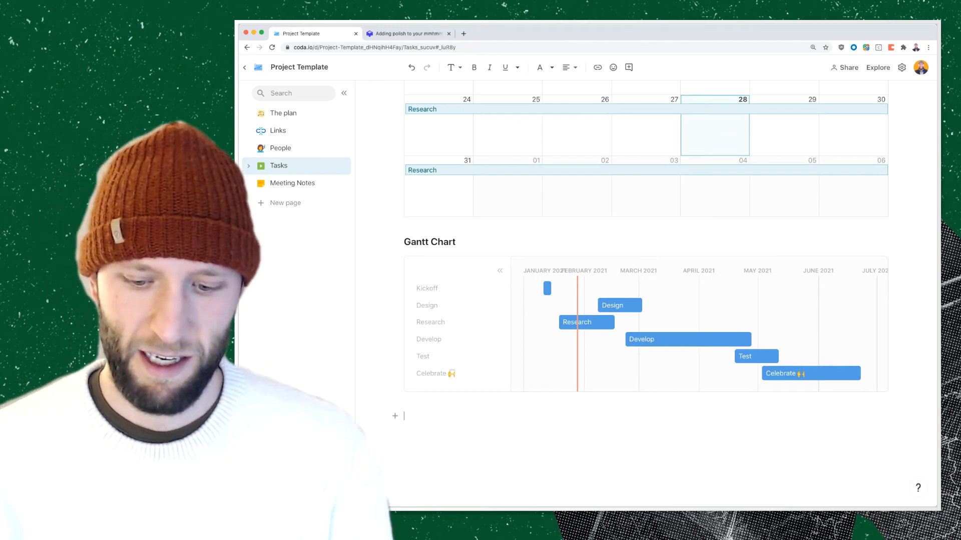
pyautogui.write('/')
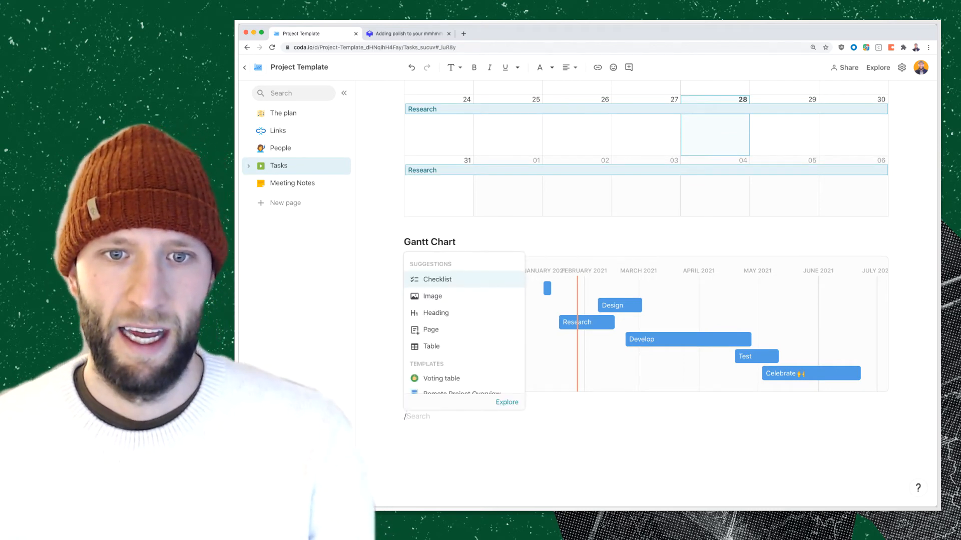
pyautogui.moveTo(430, 347)
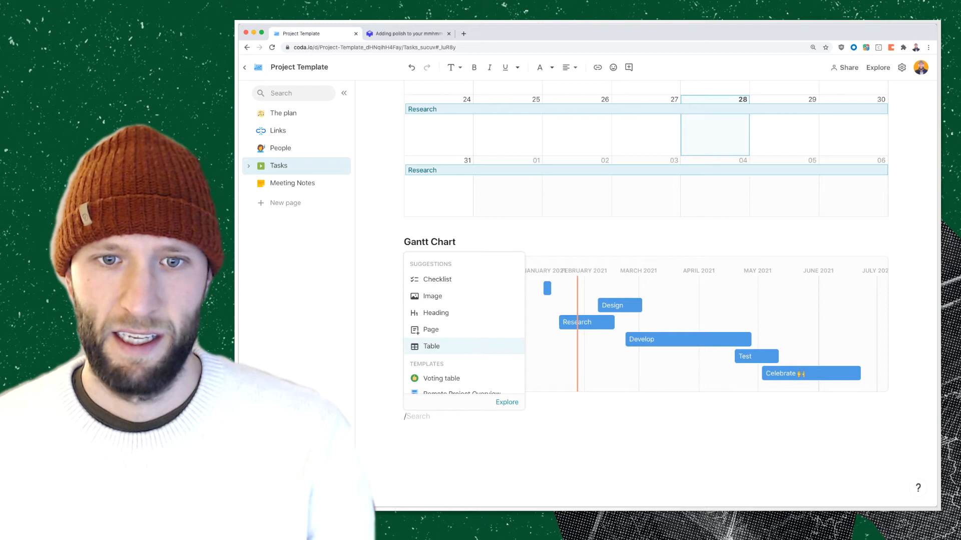
pyautogui.click(431, 346)
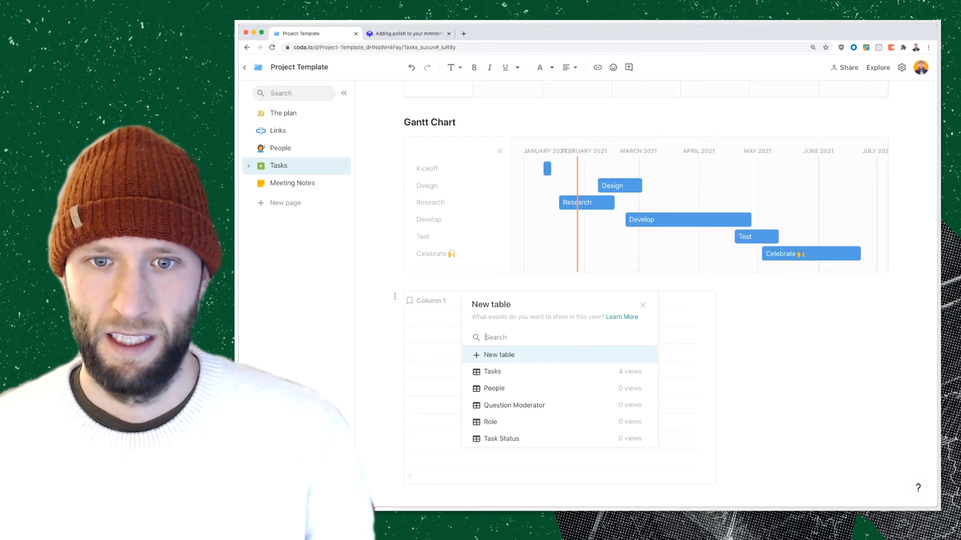
pyautogui.click(493, 371)
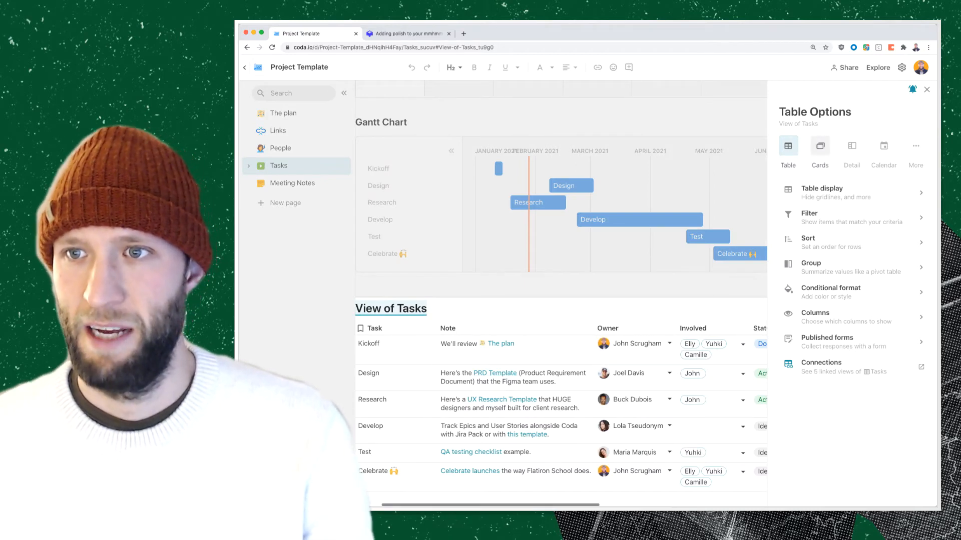
pyautogui.click(883, 150)
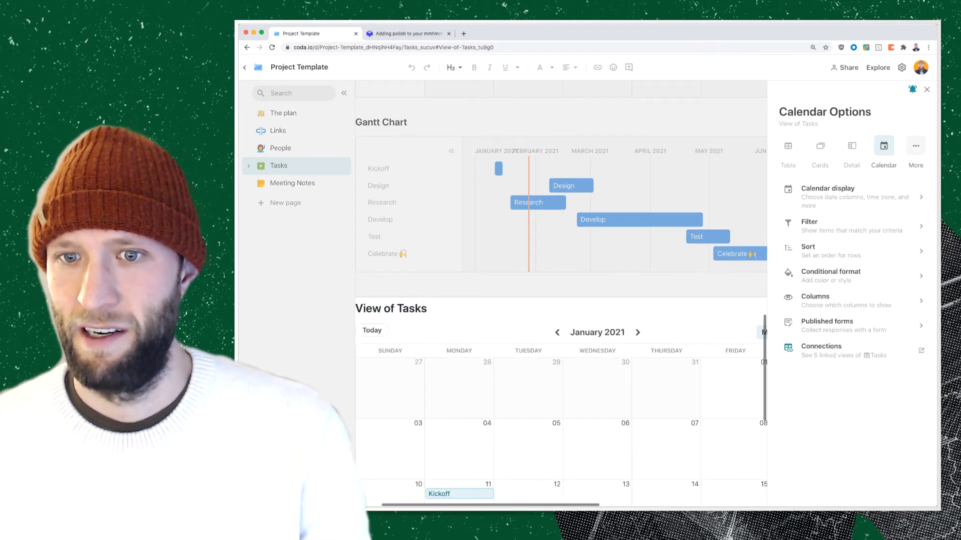
pyautogui.click(915, 146)
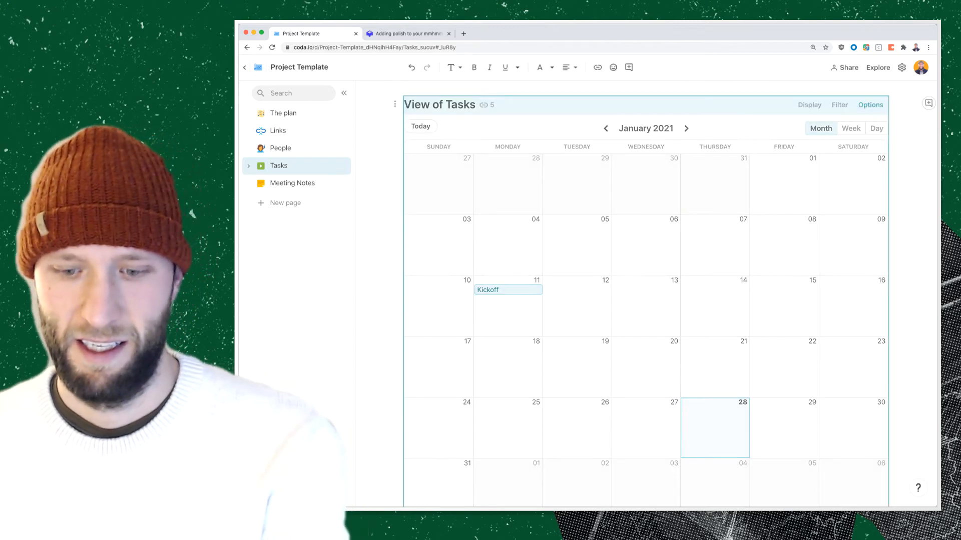
pyautogui.click(293, 183)
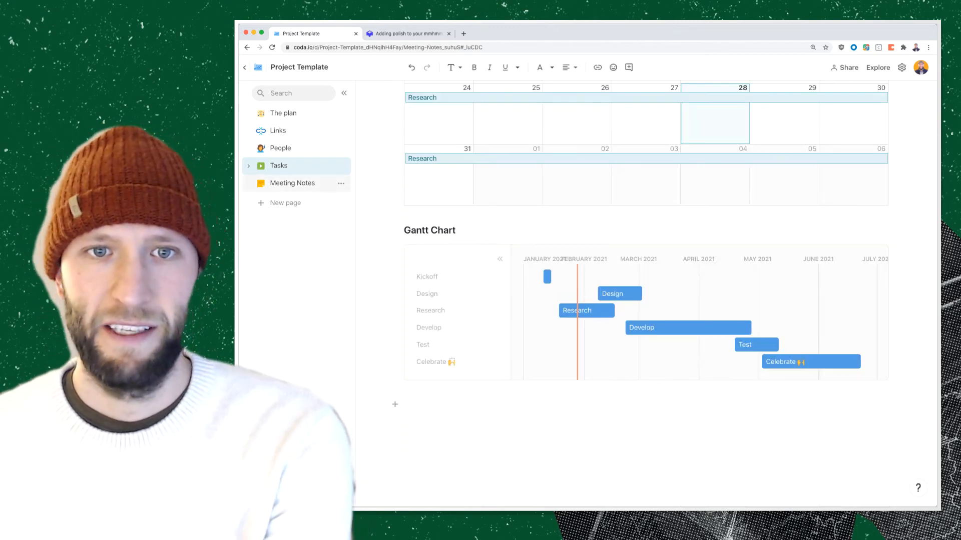
# Open Meeting Notes, expand the Jan 28 entry, and bring up the template heading's options menu
pyautogui.click(292, 183)
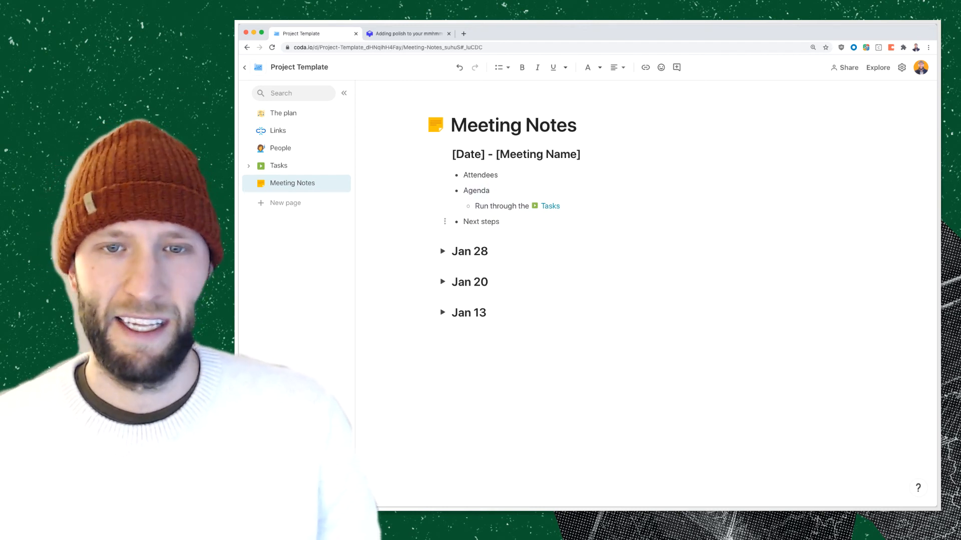
pyautogui.moveTo(441, 251)
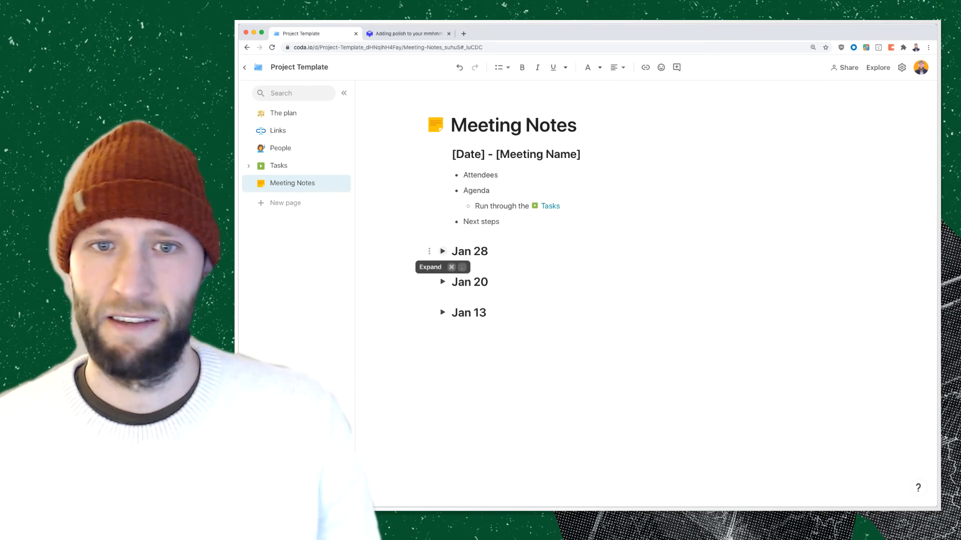
pyautogui.click(441, 251)
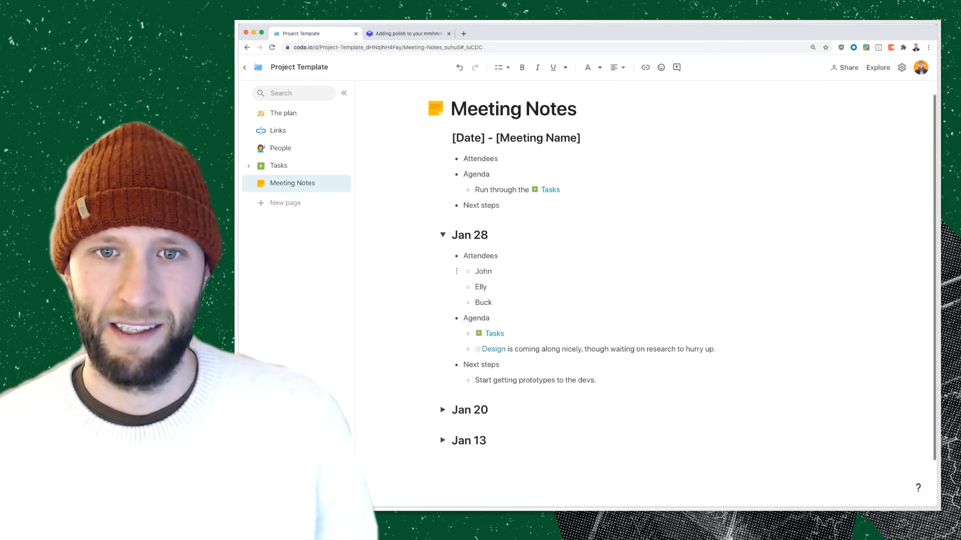
pyautogui.scroll(-3)
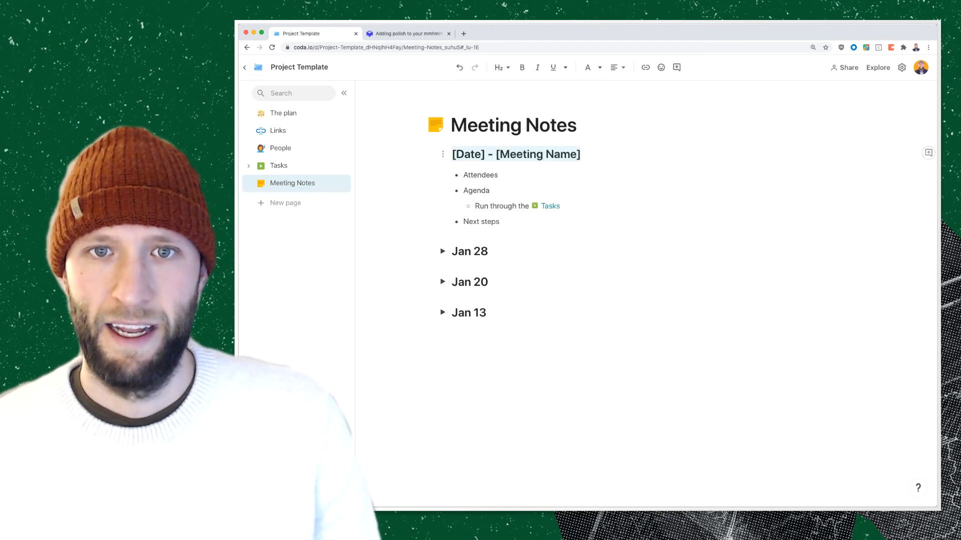
pyautogui.click(442, 154)
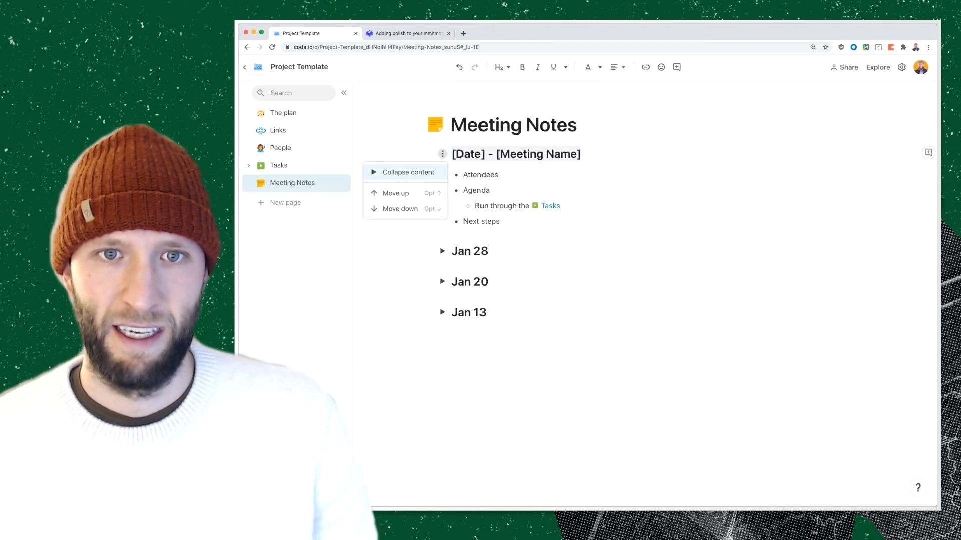